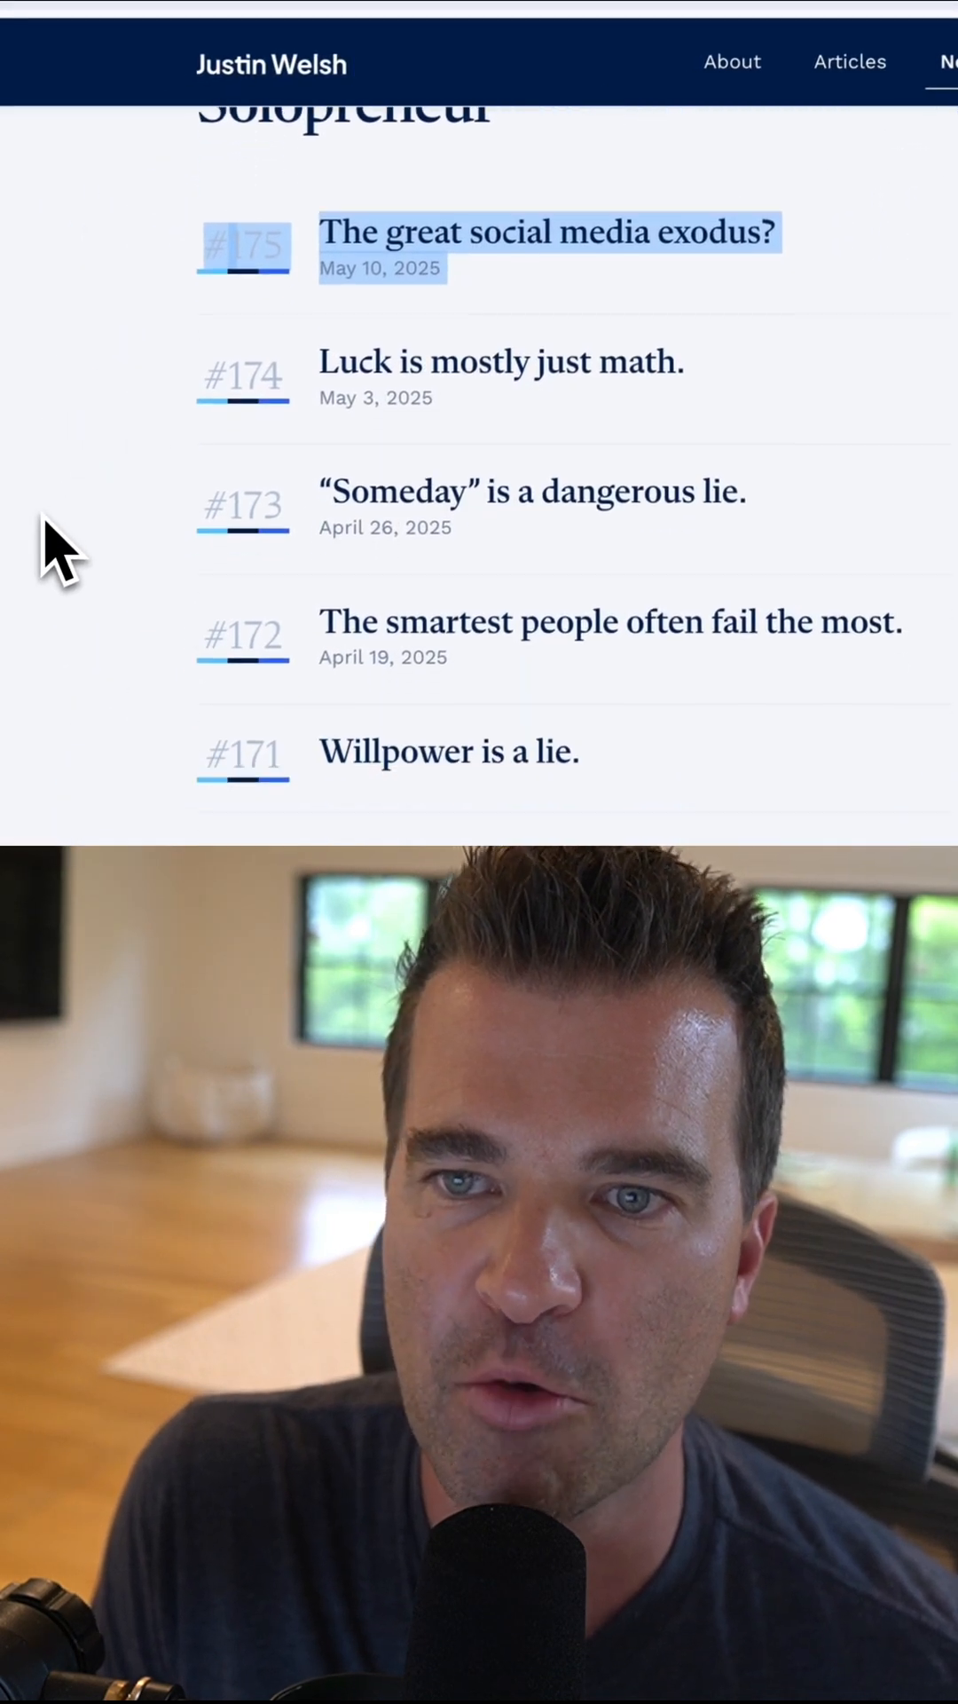
Return to the Justin Welsh Newsletters sheet showing the Title column and AI summaries.
left_click(548, 48)
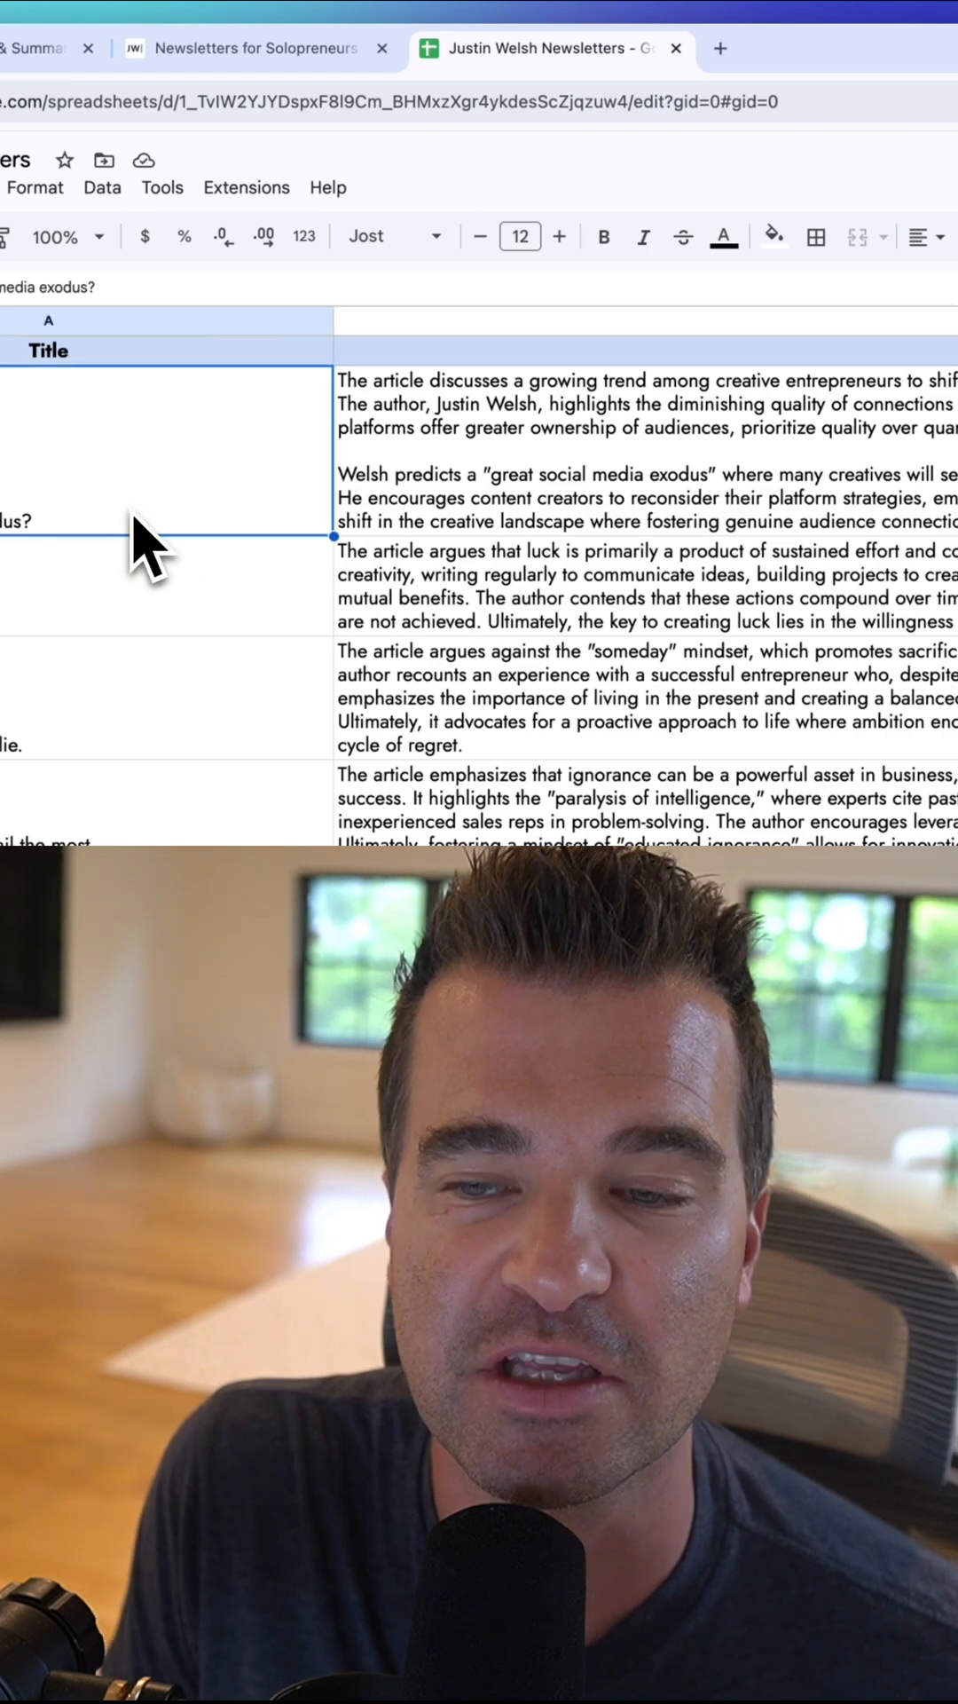